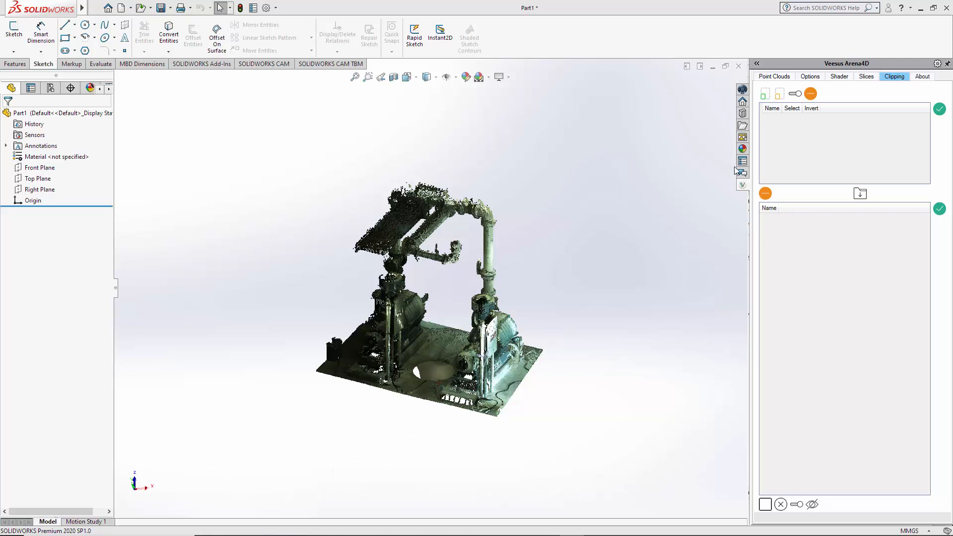
{"action": "mouse_move", "coordinate": [470, 312]}
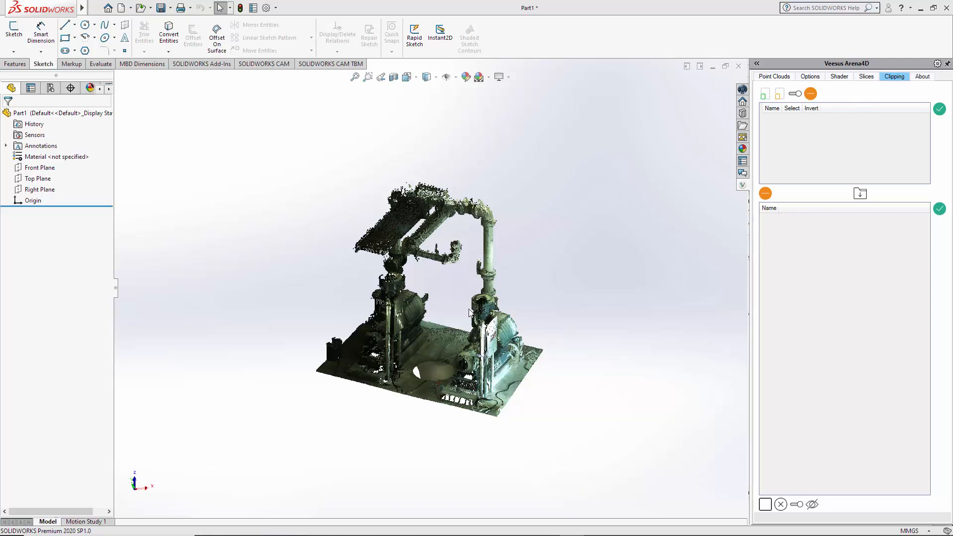
{"action": "mouse_move", "coordinate": [393, 217]}
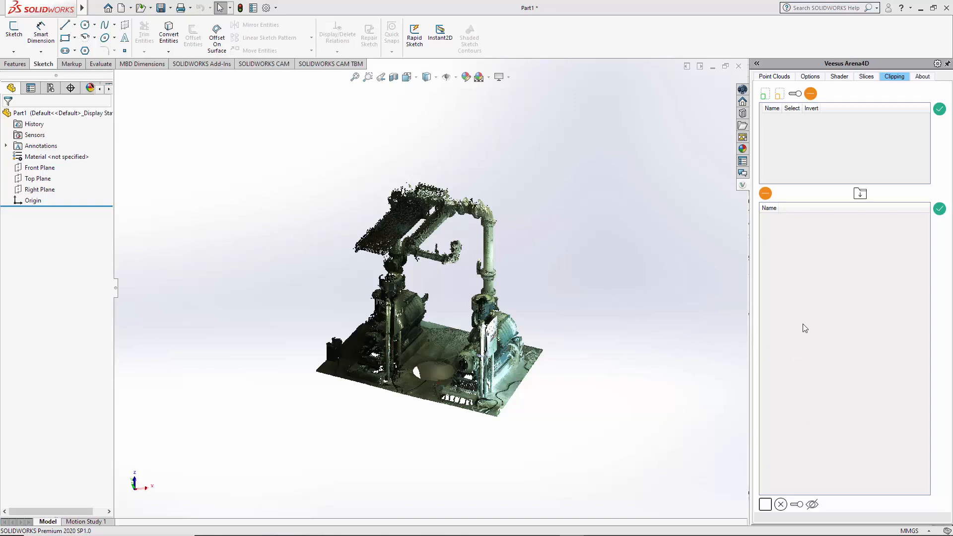
{"action": "mouse_move", "coordinate": [501, 182]}
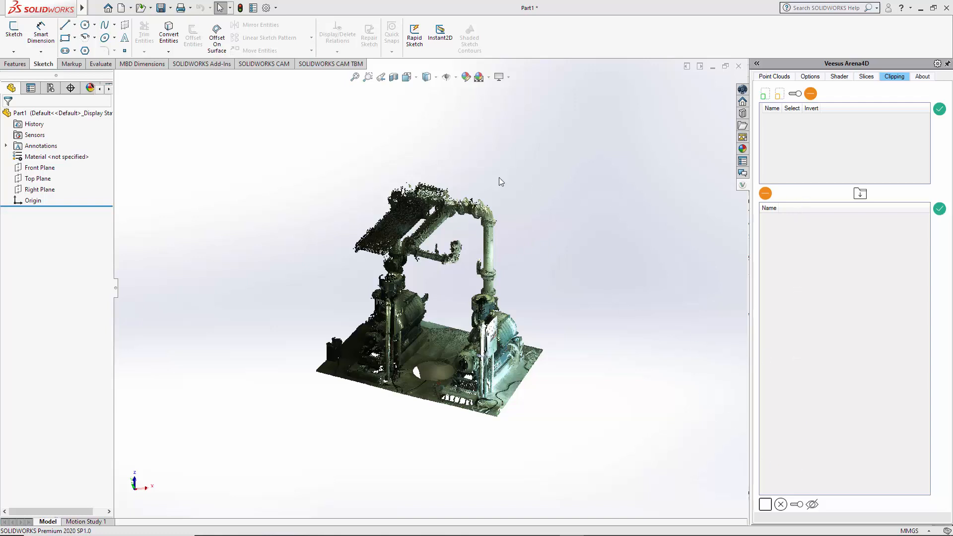
{"action": "mouse_move", "coordinate": [307, 219]}
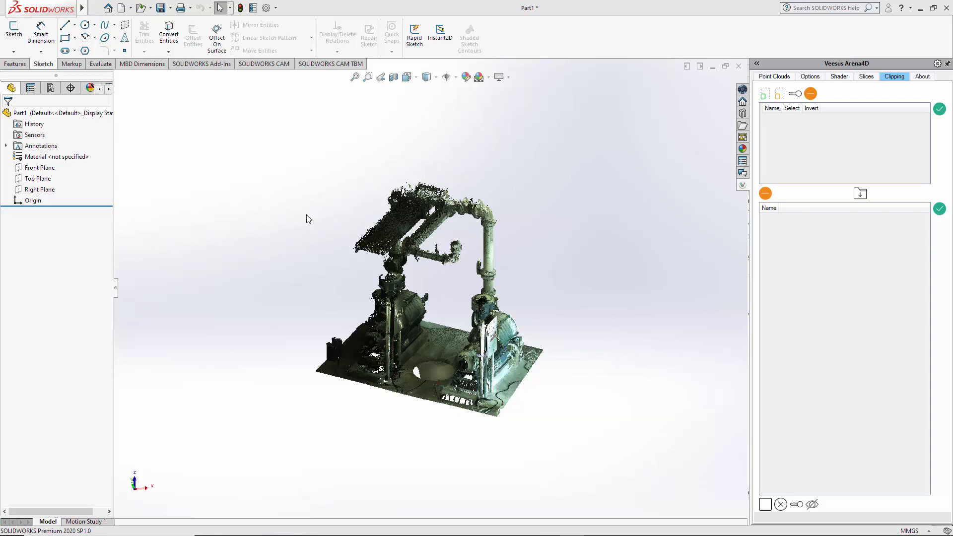
{"action": "mouse_move", "coordinate": [460, 185]}
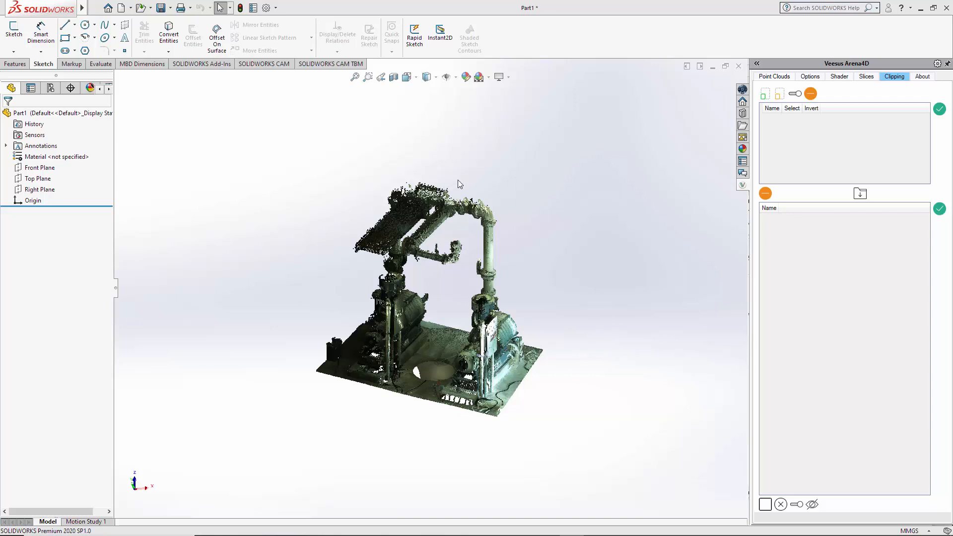
{"action": "mouse_move", "coordinate": [764, 98]}
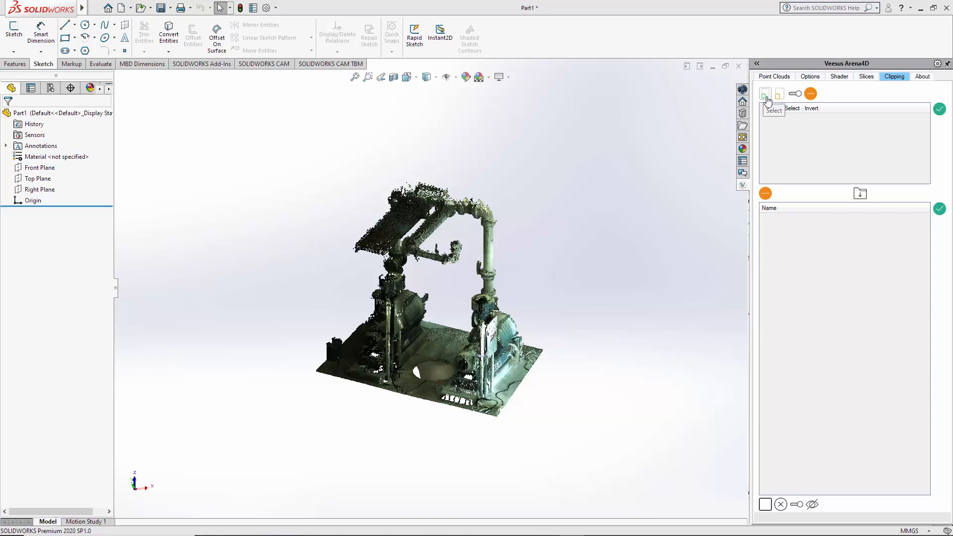
Draw a new clip around the right vertical pipe's upper section and rename it Test
{"action": "left_click", "coordinate": [765, 94]}
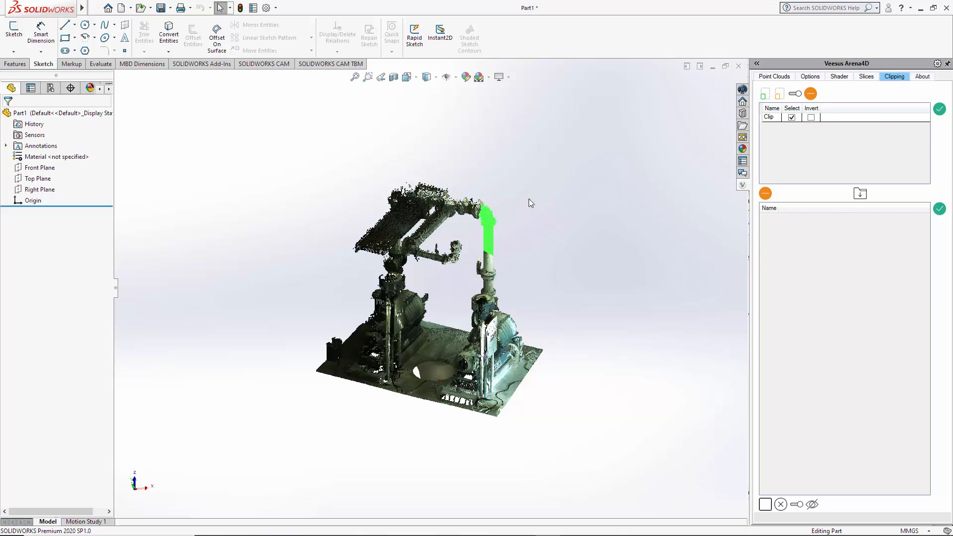
{"action": "mouse_move", "coordinate": [575, 353]}
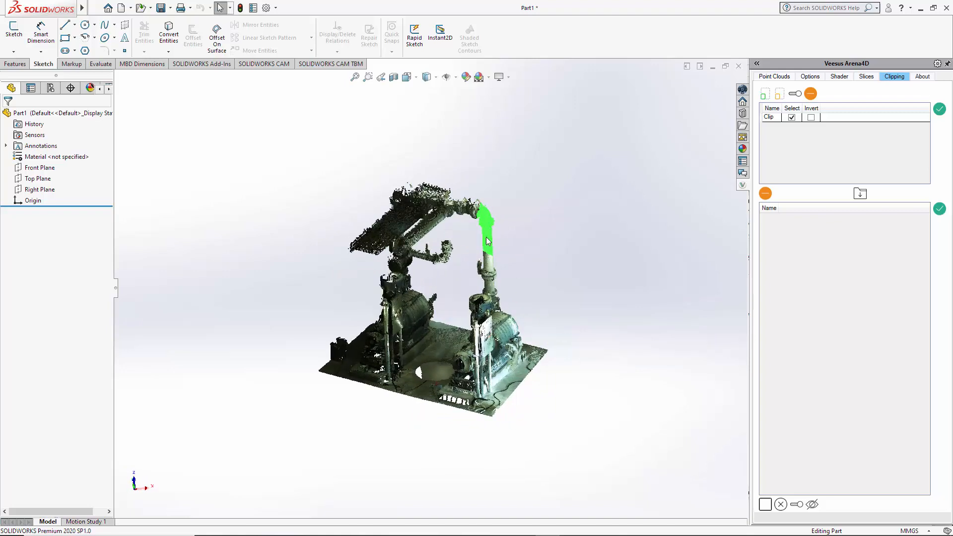
{"action": "mouse_move", "coordinate": [506, 239]}
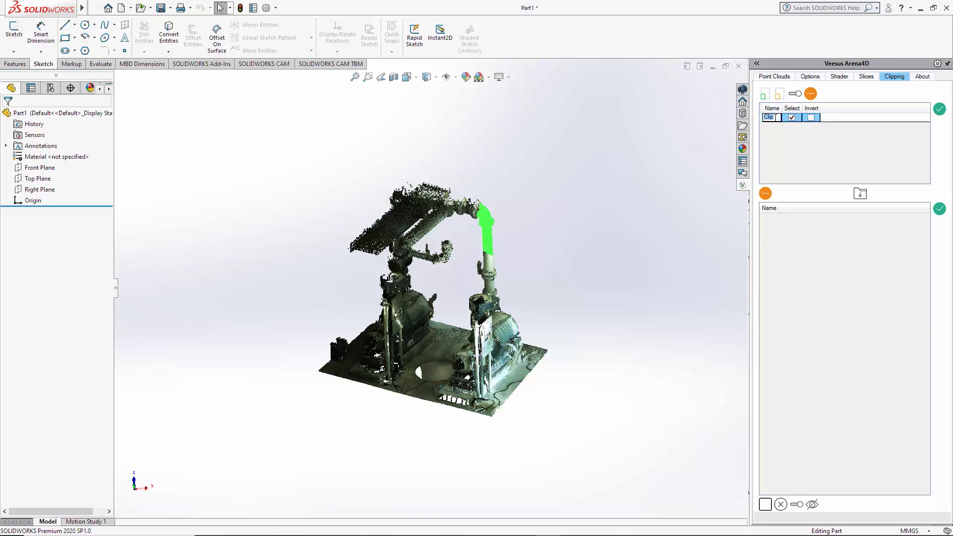
{"action": "type", "text": "Test"}
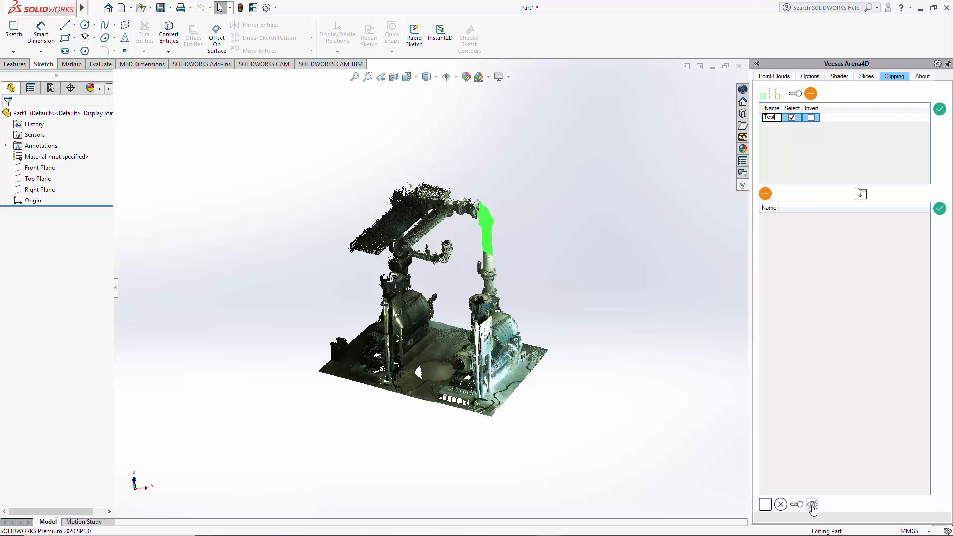
Finish naming the clip Test and invert the selection to show only the pipe section
{"action": "left_click", "coordinate": [812, 505]}
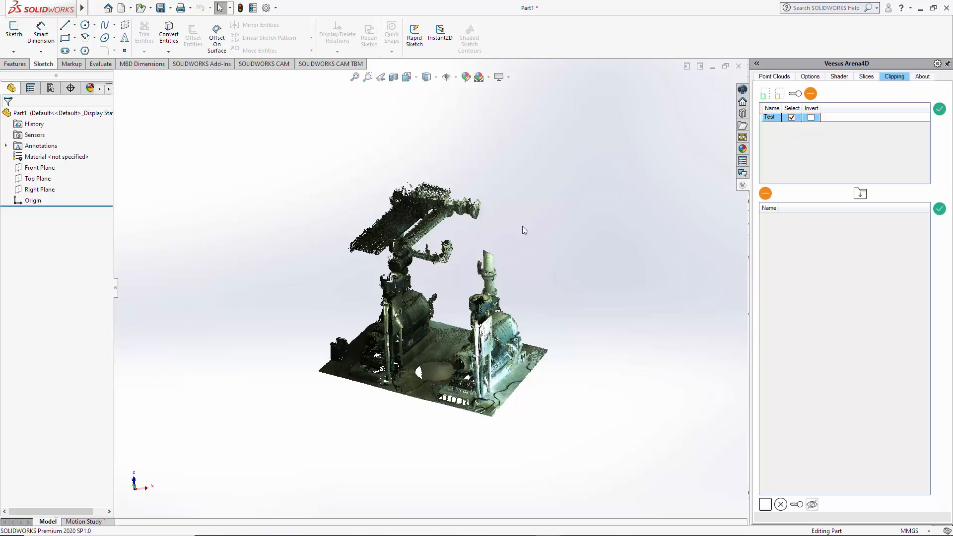
{"action": "mouse_move", "coordinate": [476, 238]}
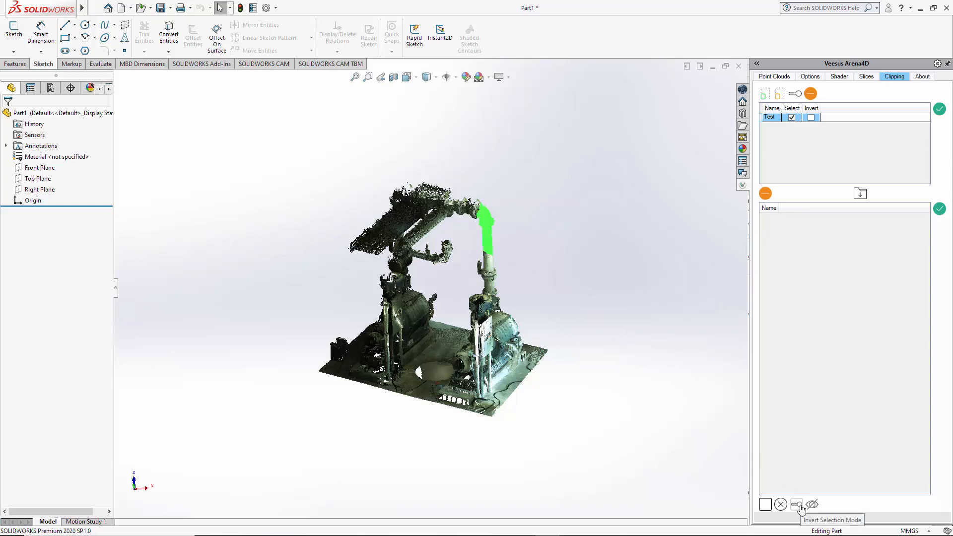
{"action": "left_click", "coordinate": [797, 505]}
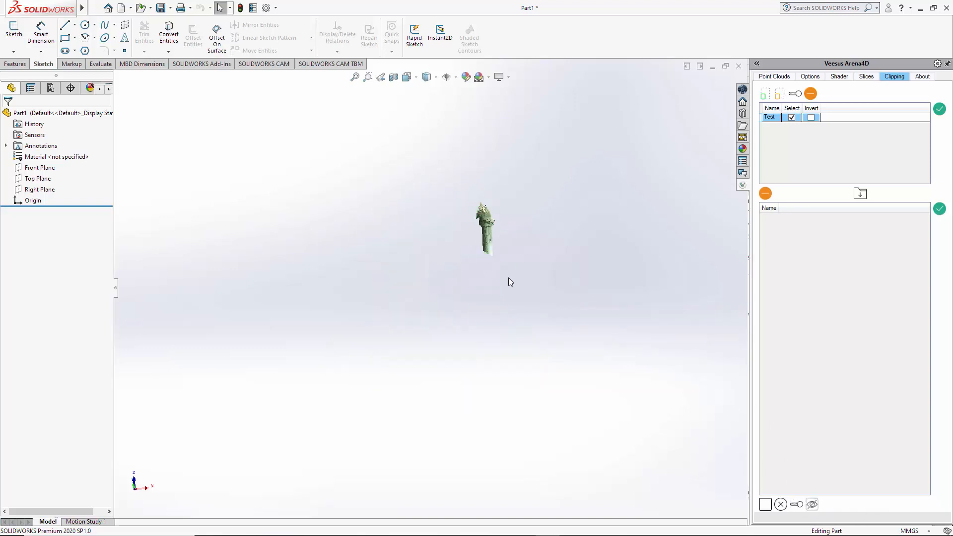
{"action": "mouse_move", "coordinate": [525, 263]}
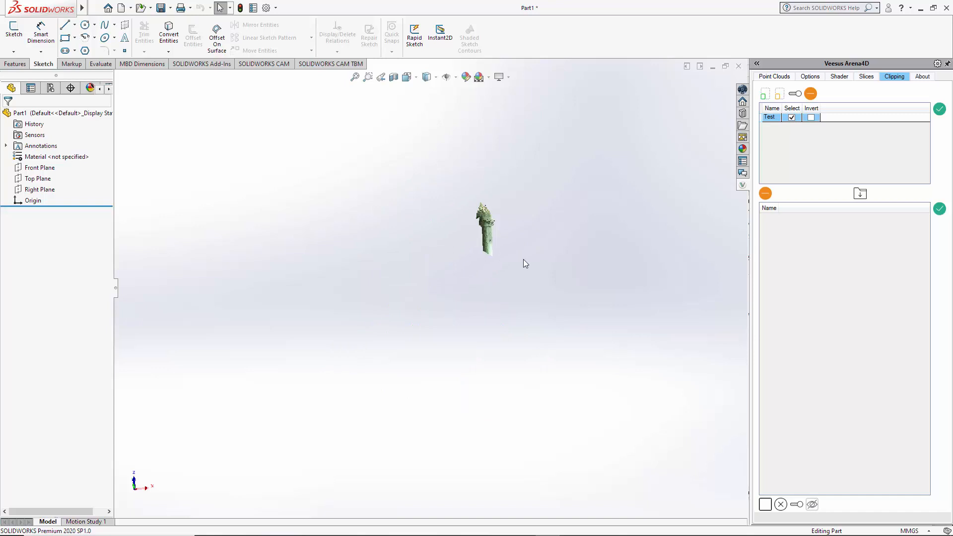
{"action": "mouse_move", "coordinate": [487, 273]}
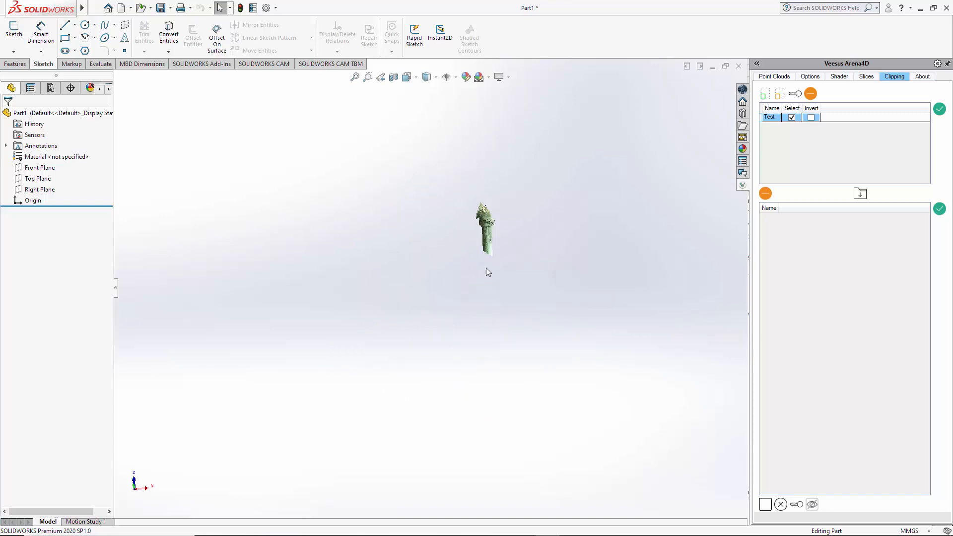
{"action": "mouse_move", "coordinate": [514, 255]}
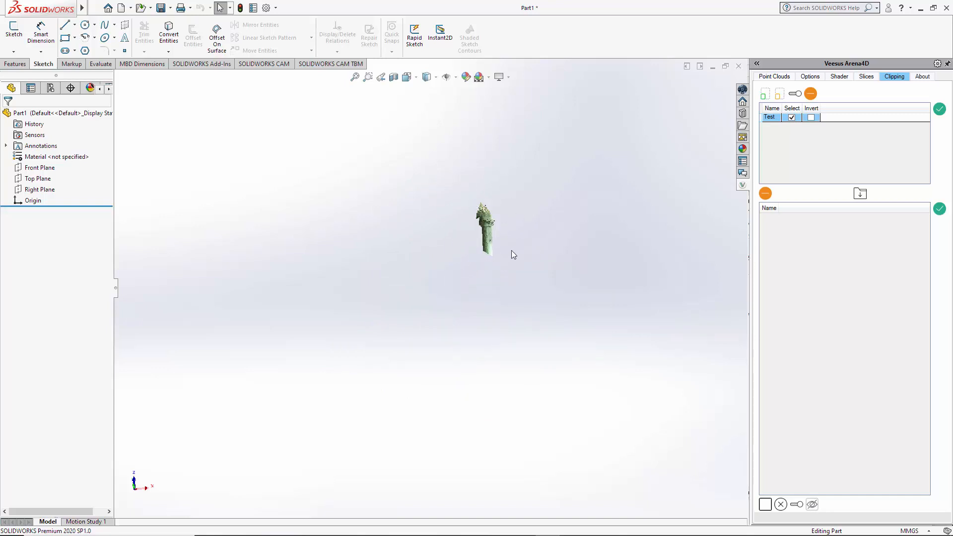
{"action": "mouse_move", "coordinate": [572, 242]}
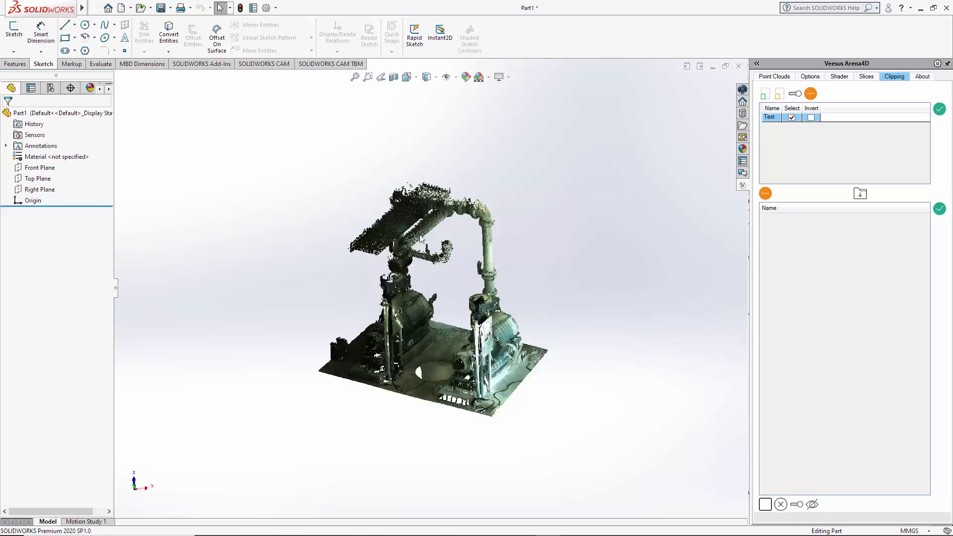
{"action": "mouse_move", "coordinate": [765, 495]}
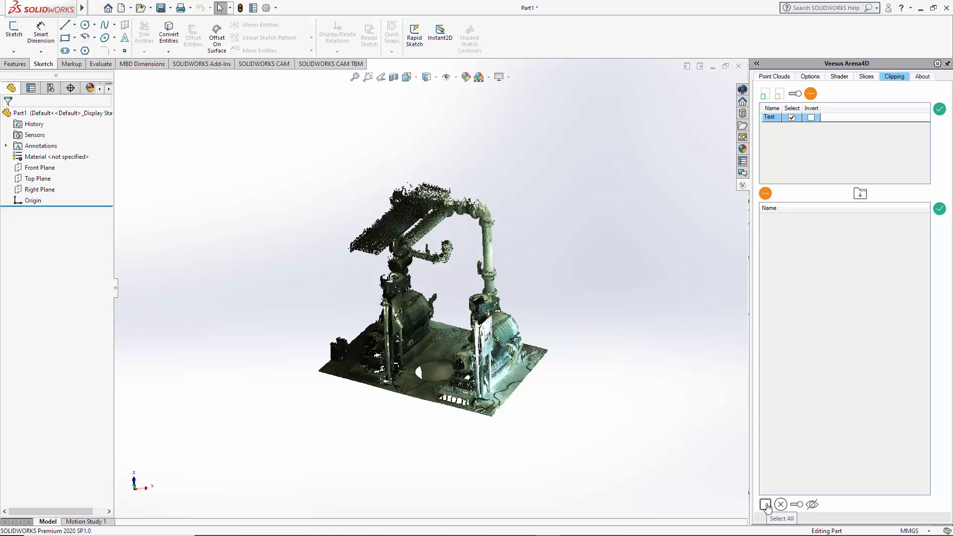
Select all points, clear the selection, then reapply the Test clip's green pipe selection
{"action": "left_click", "coordinate": [765, 504]}
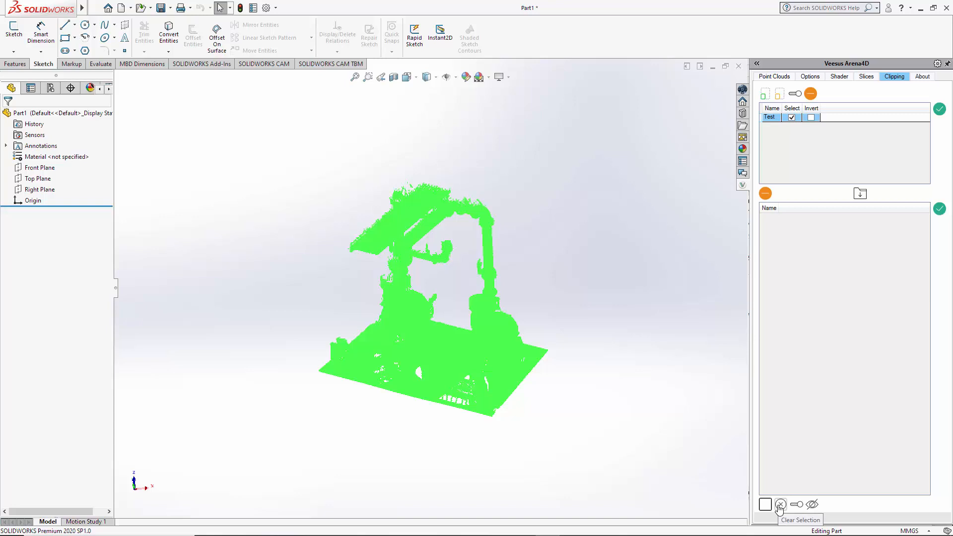
{"action": "left_click", "coordinate": [780, 504]}
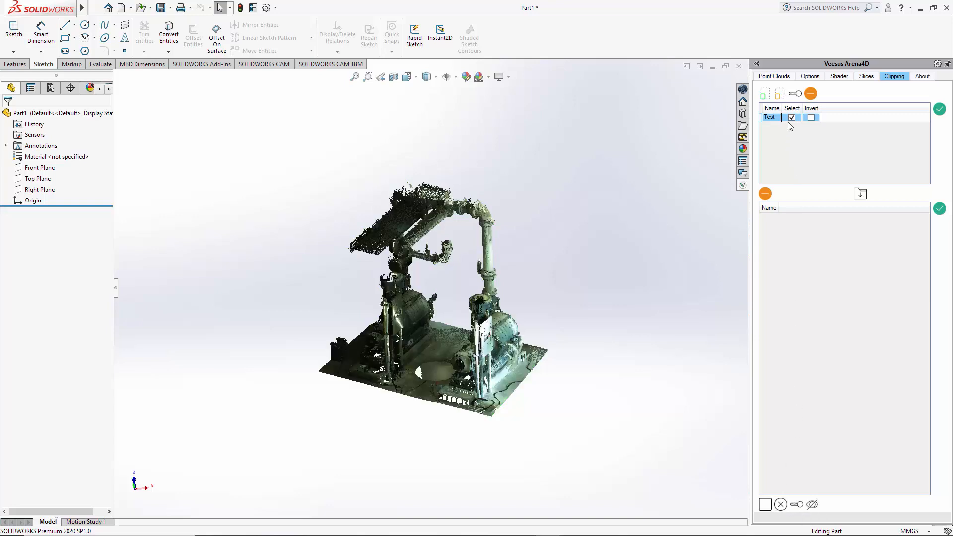
{"action": "double_click", "coordinate": [770, 117]}
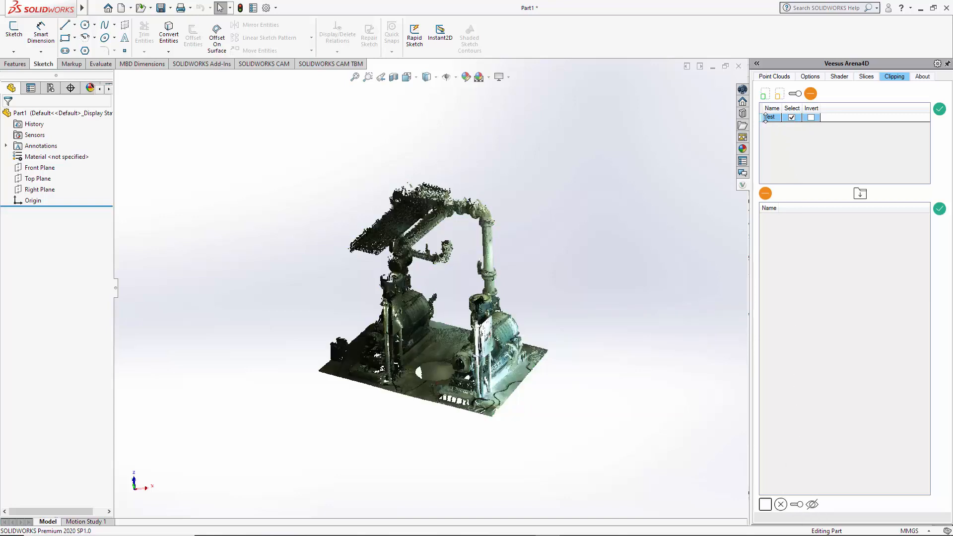
{"action": "left_click", "coordinate": [940, 109]}
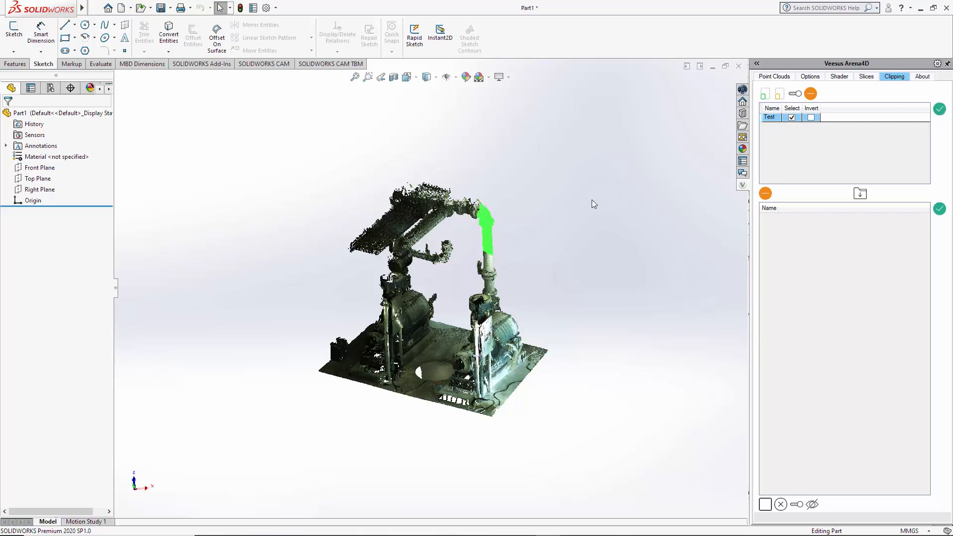
{"action": "mouse_move", "coordinate": [560, 221]}
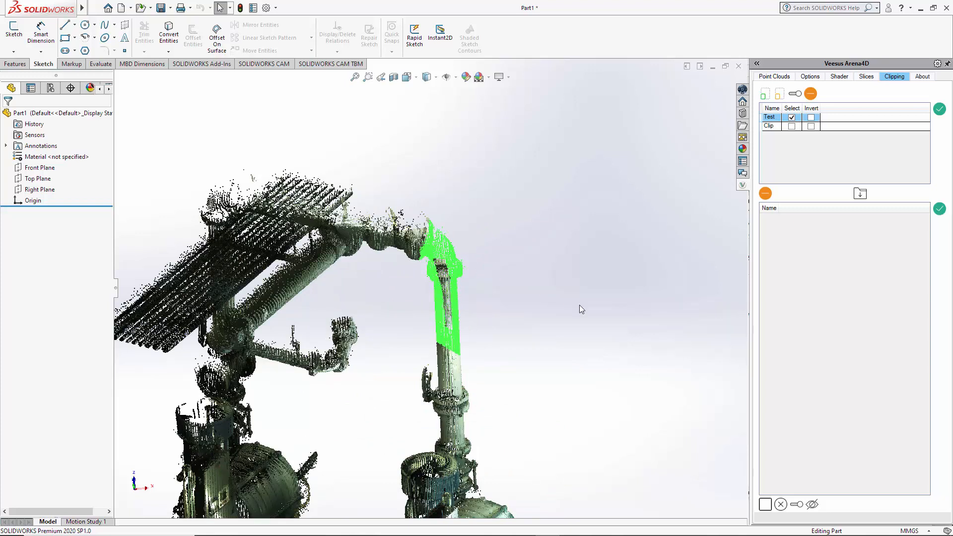
Pull the view back to see the whole skid with the second clip's pipe section cut out
{"action": "left_click_drag", "start_coordinate": [581, 309], "coordinate": [525, 336]}
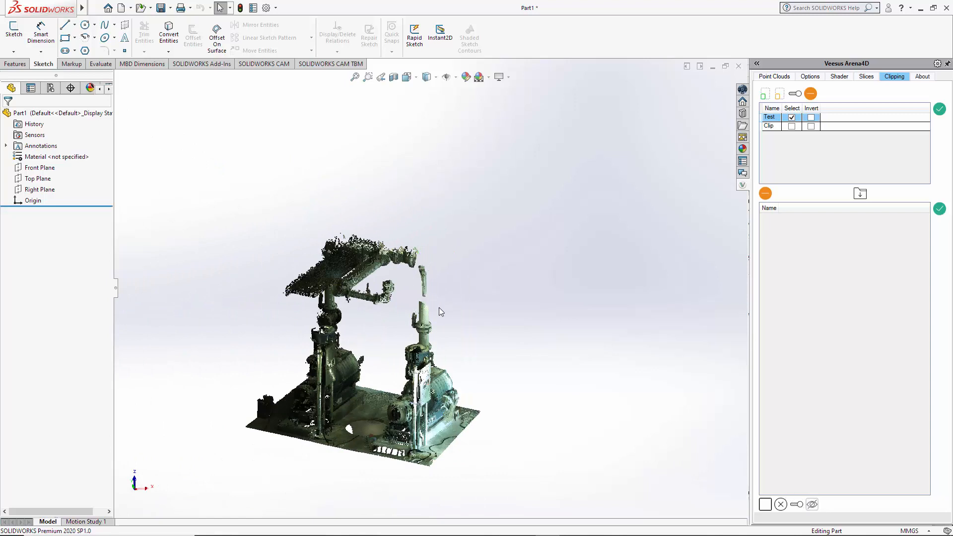
{"action": "mouse_move", "coordinate": [484, 267]}
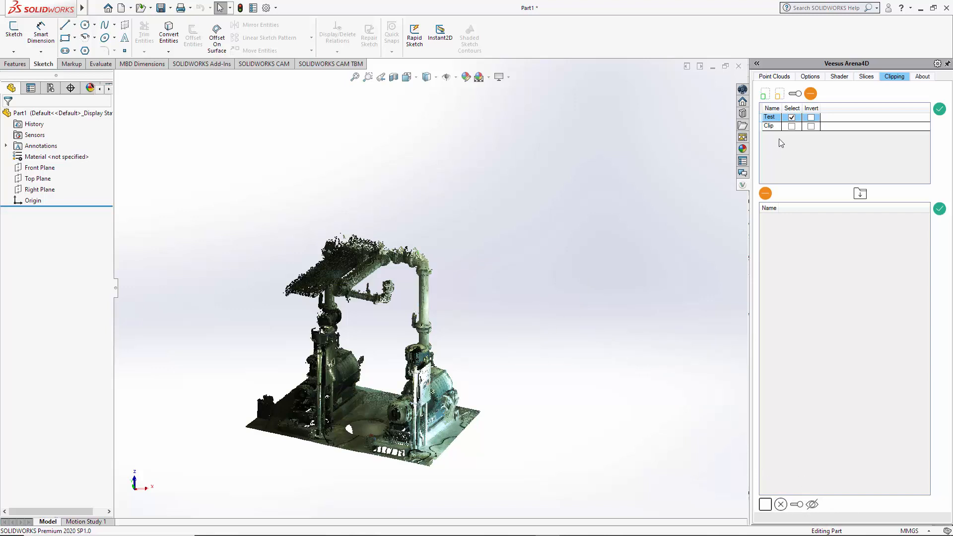
Merge the Test and Clip rows into a new clip group, then select the Test row
{"action": "left_click", "coordinate": [770, 125]}
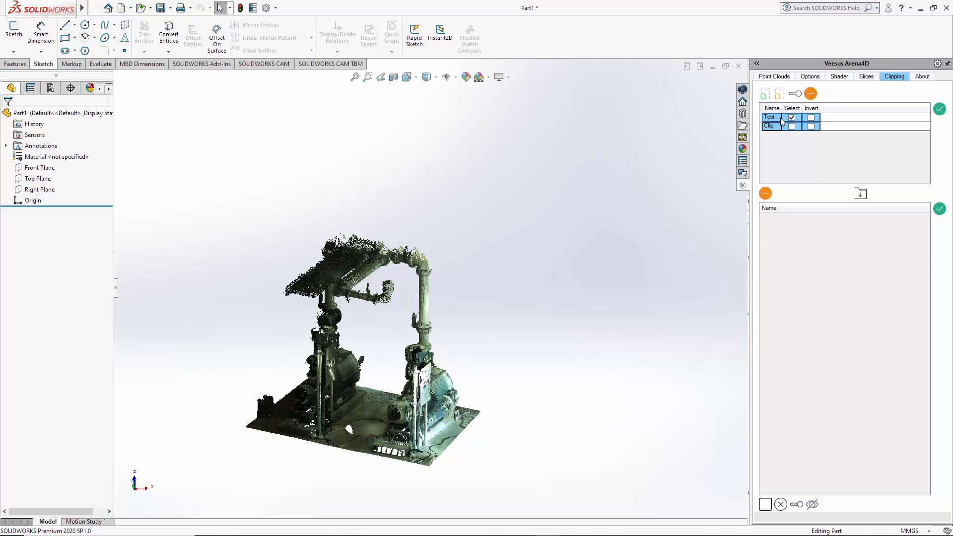
{"action": "mouse_move", "coordinate": [860, 193]}
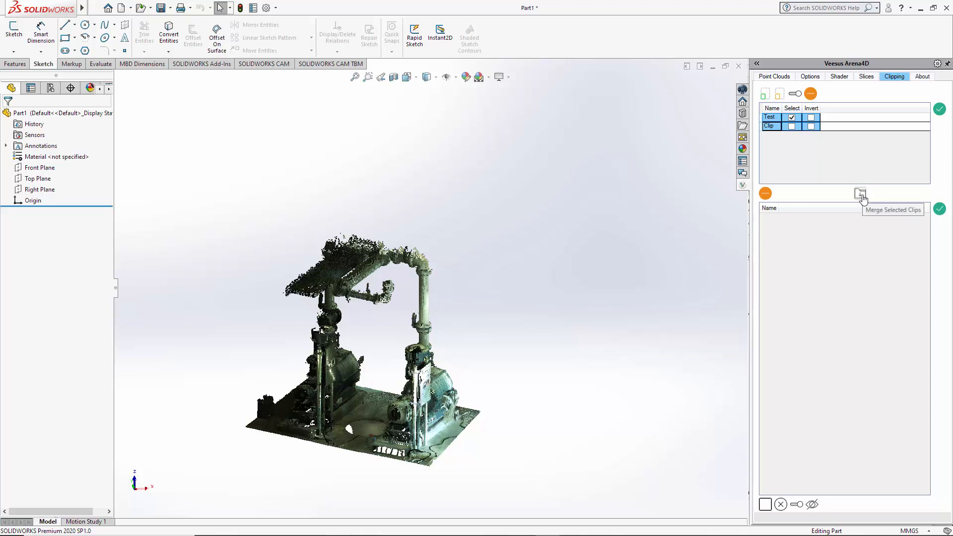
{"action": "left_click", "coordinate": [861, 193]}
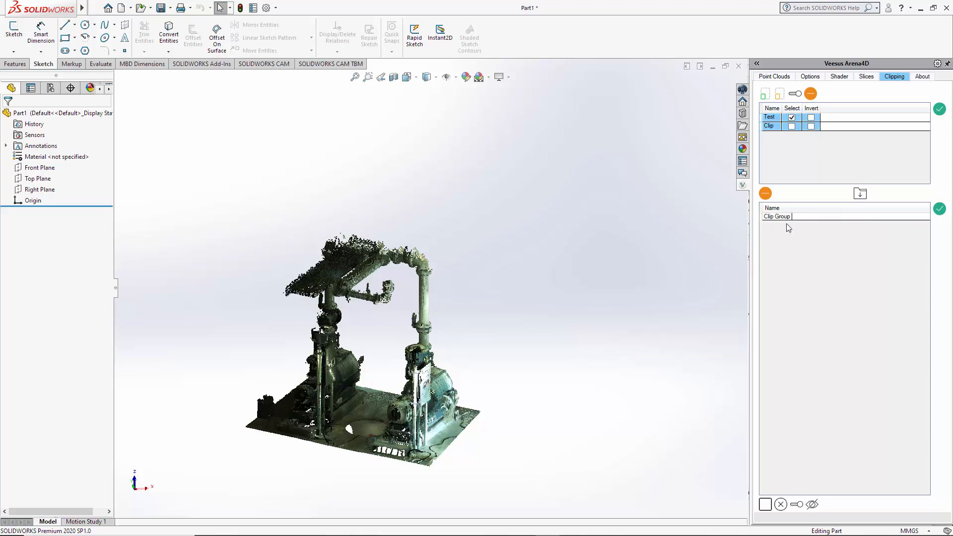
{"action": "mouse_move", "coordinate": [781, 224]}
{"action": "type", "text": "Test G"}
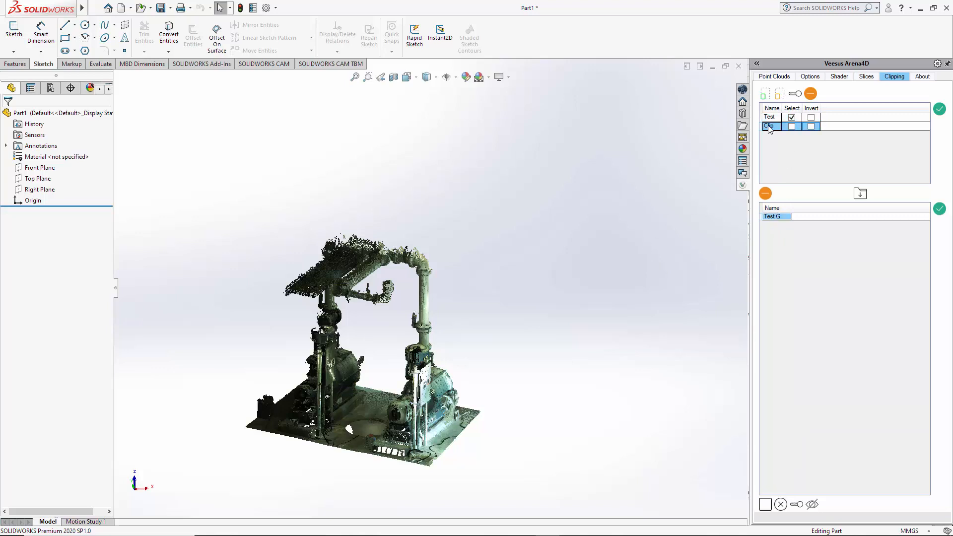
{"action": "left_click", "coordinate": [770, 116]}
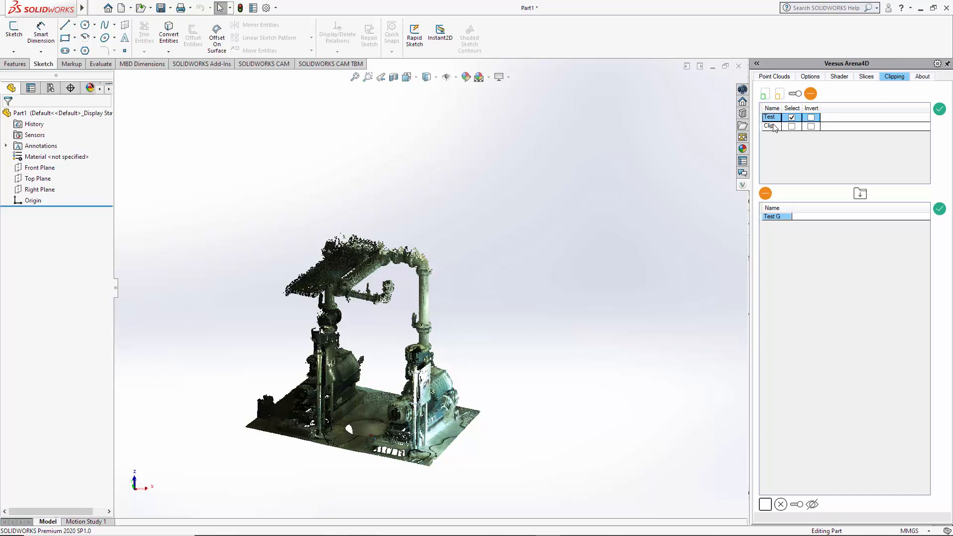
Remove the Test and Clip entries and confirm Yes, leaving only the Test G group
{"action": "left_click", "coordinate": [771, 126]}
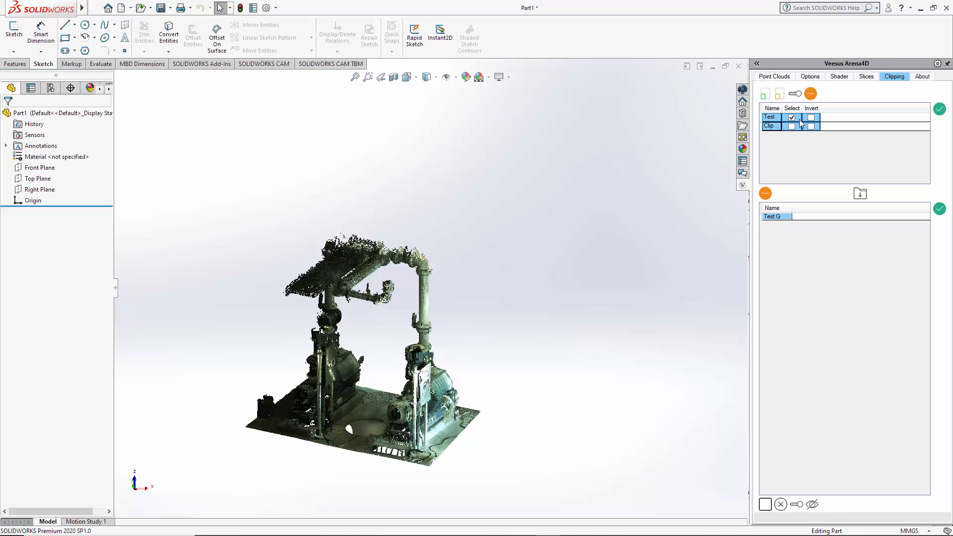
{"action": "mouse_move", "coordinate": [811, 92]}
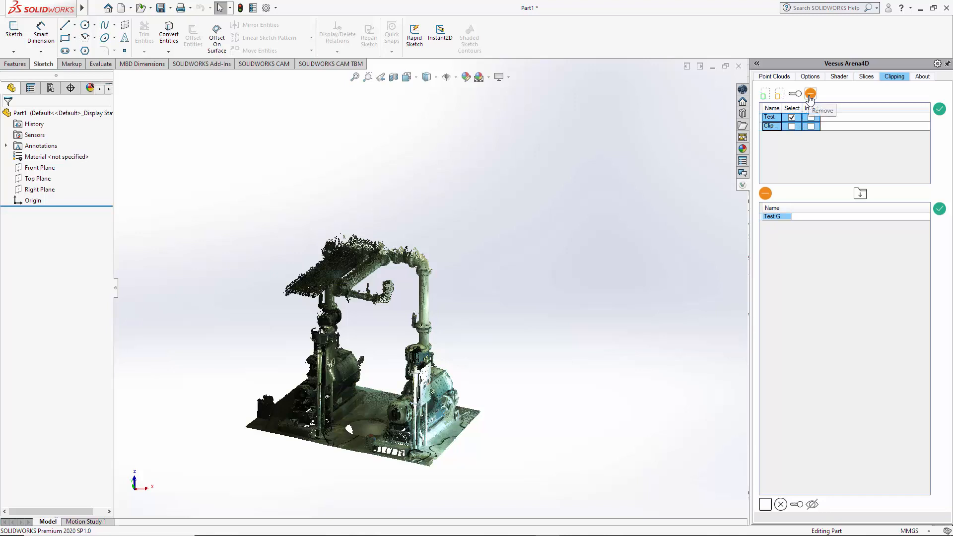
{"action": "left_click", "coordinate": [811, 93]}
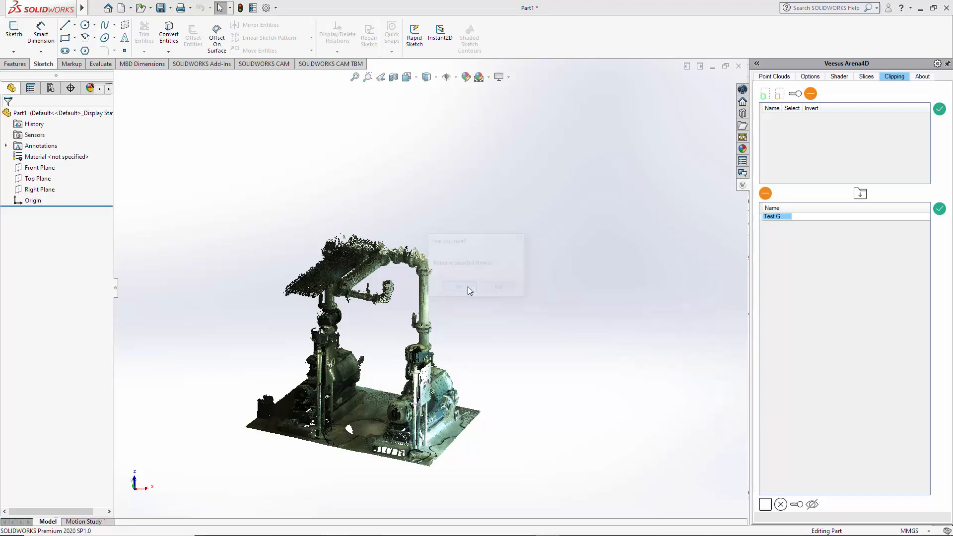
{"action": "left_click", "coordinate": [453, 287]}
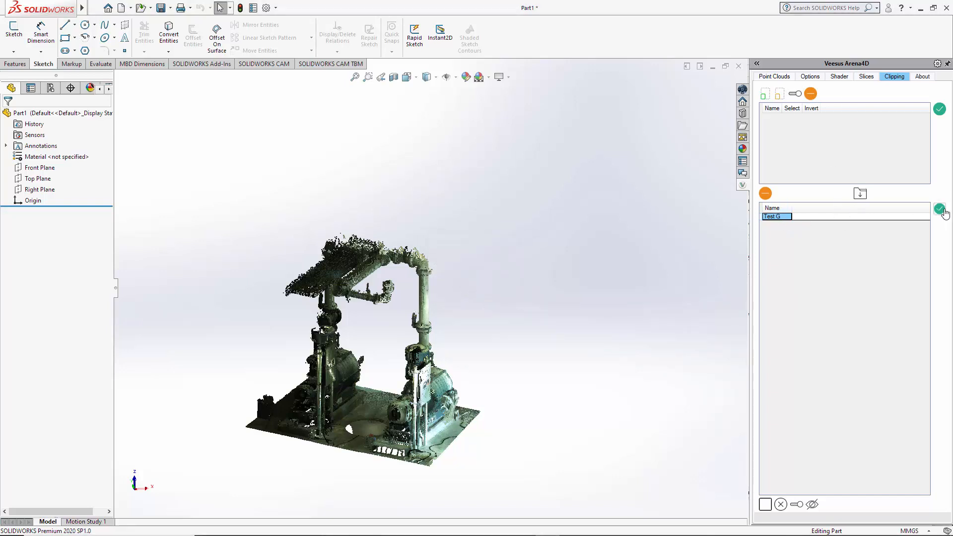
Add a new clip group named Clip with Select and Invert both checked
{"action": "left_click", "coordinate": [421, 280]}
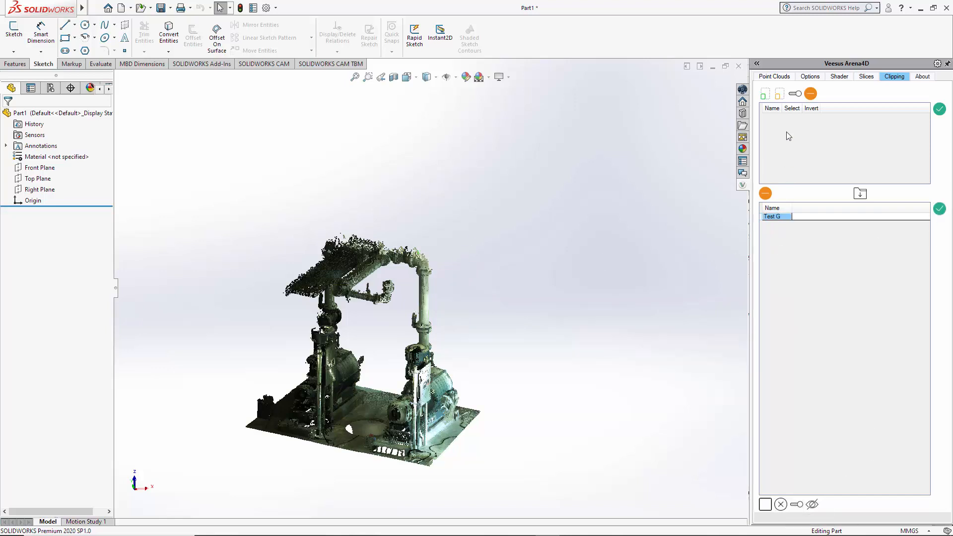
{"action": "mouse_move", "coordinate": [796, 94]}
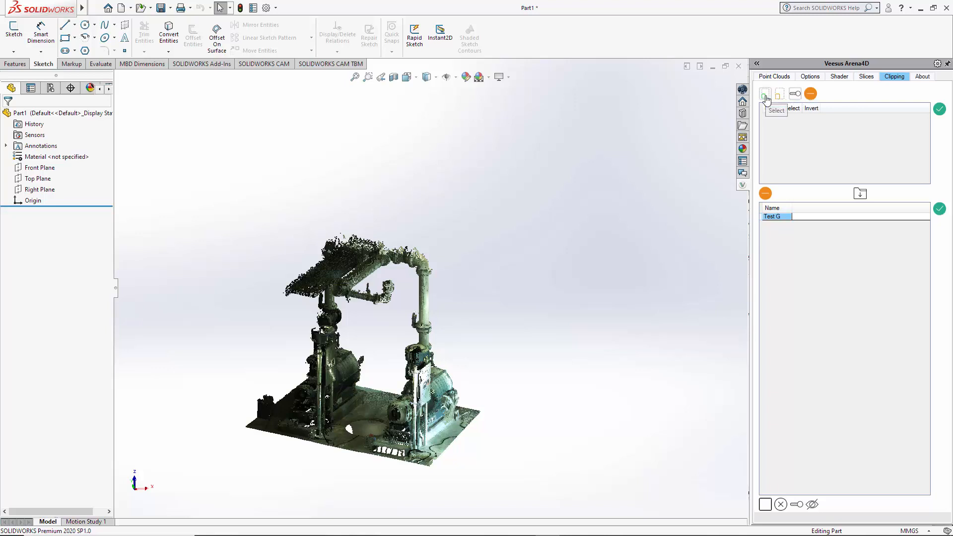
{"action": "left_click", "coordinate": [765, 94]}
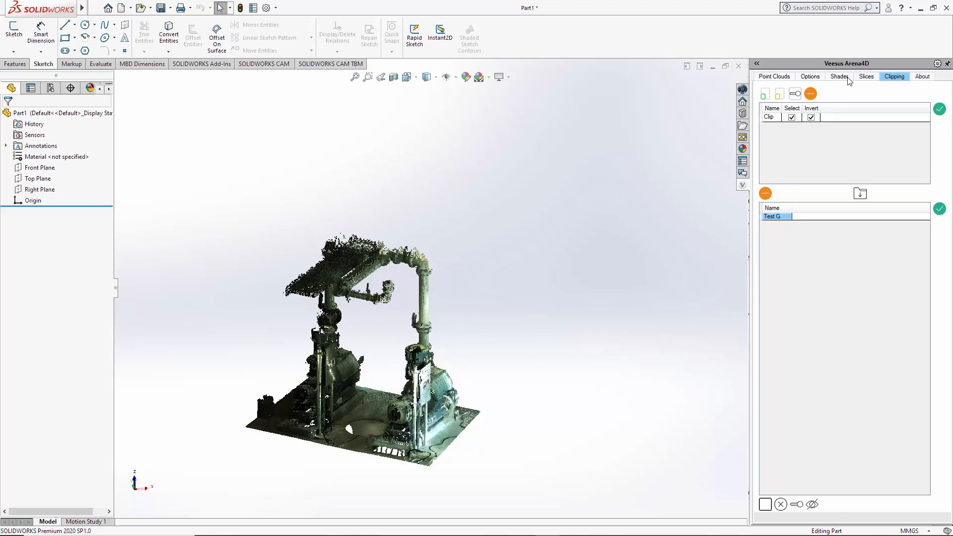
Tick Clipping and Enabled for the slice so only two green pipe sections remain
{"action": "left_click", "coordinate": [866, 76]}
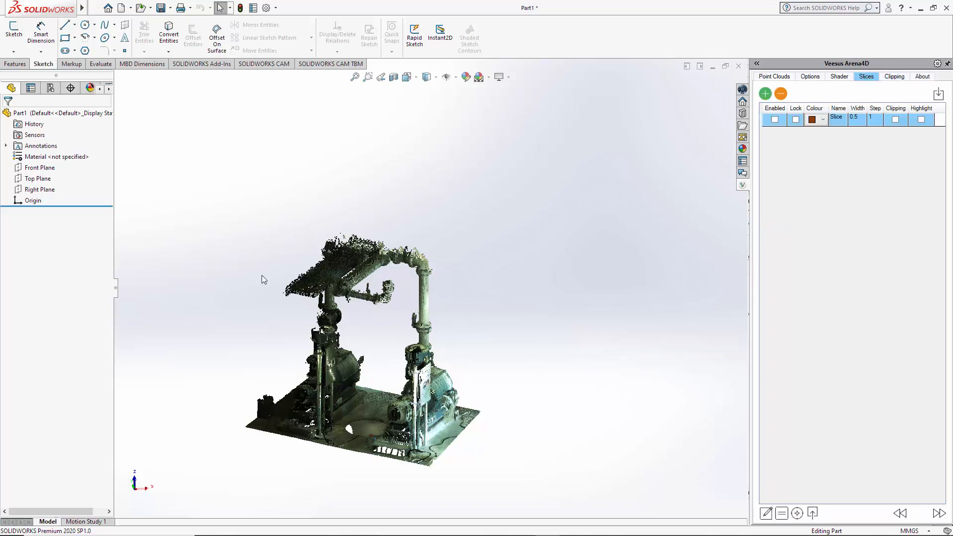
{"action": "left_click", "coordinate": [894, 120]}
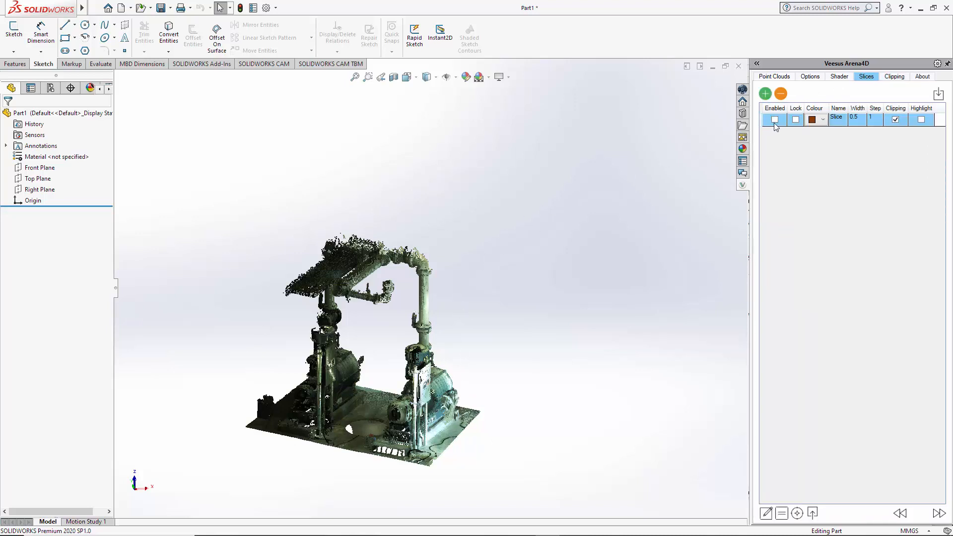
{"action": "left_click", "coordinate": [774, 119]}
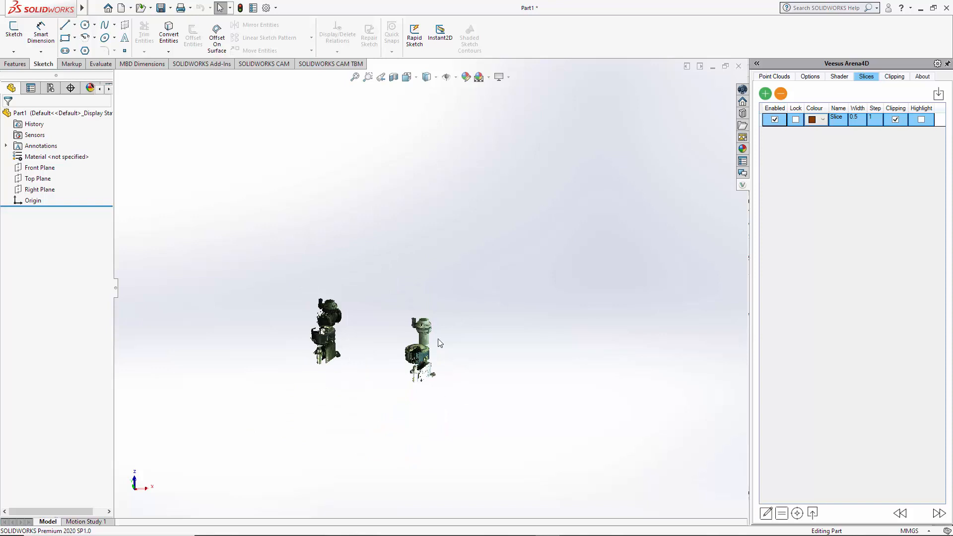
{"action": "mouse_move", "coordinate": [902, 84]}
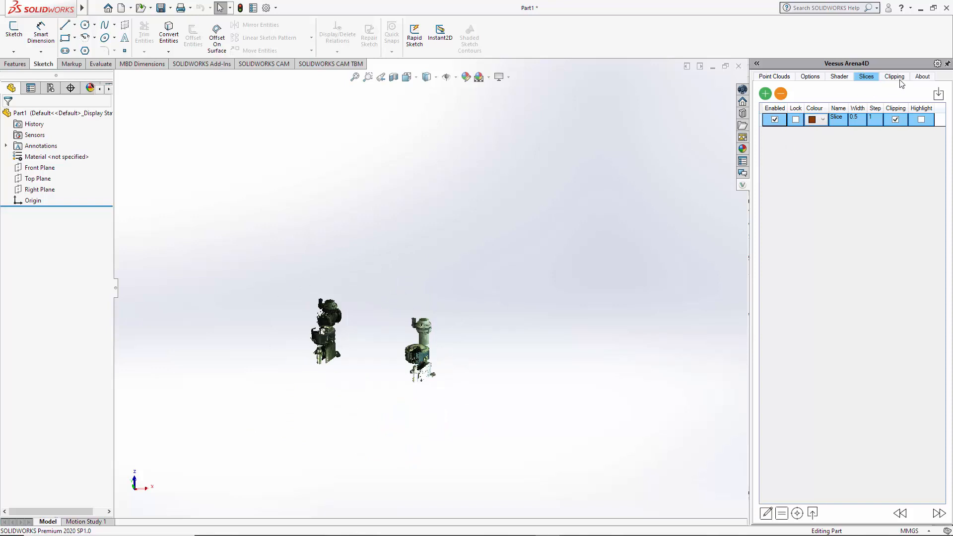
{"action": "left_click", "coordinate": [894, 76]}
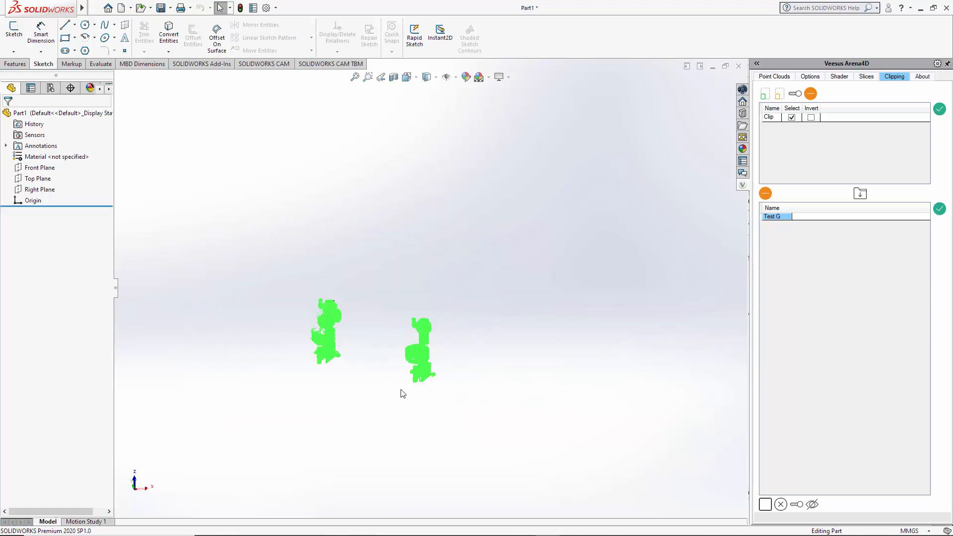
Untick Enabled for the slice to show the full pump skid without green highlights
{"action": "left_click", "coordinate": [866, 76]}
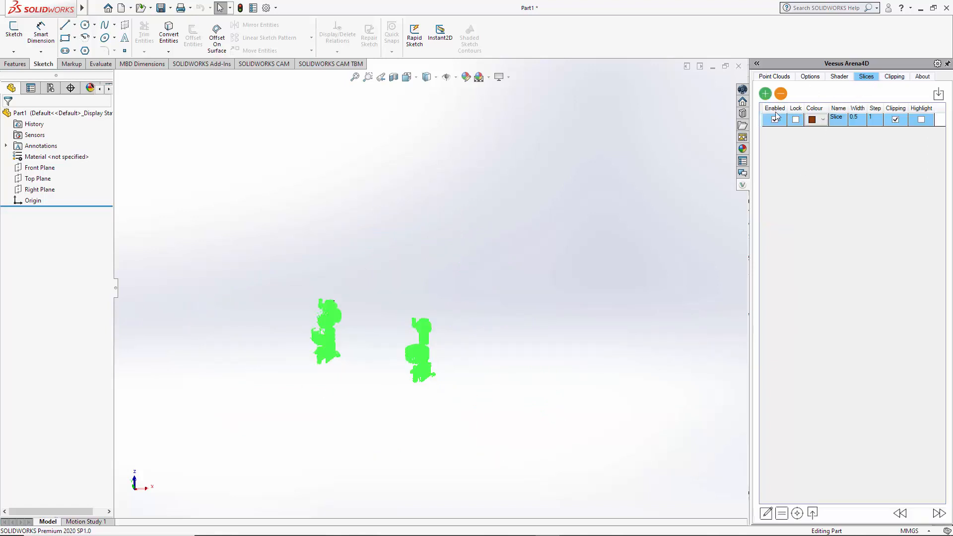
{"action": "left_click", "coordinate": [775, 120]}
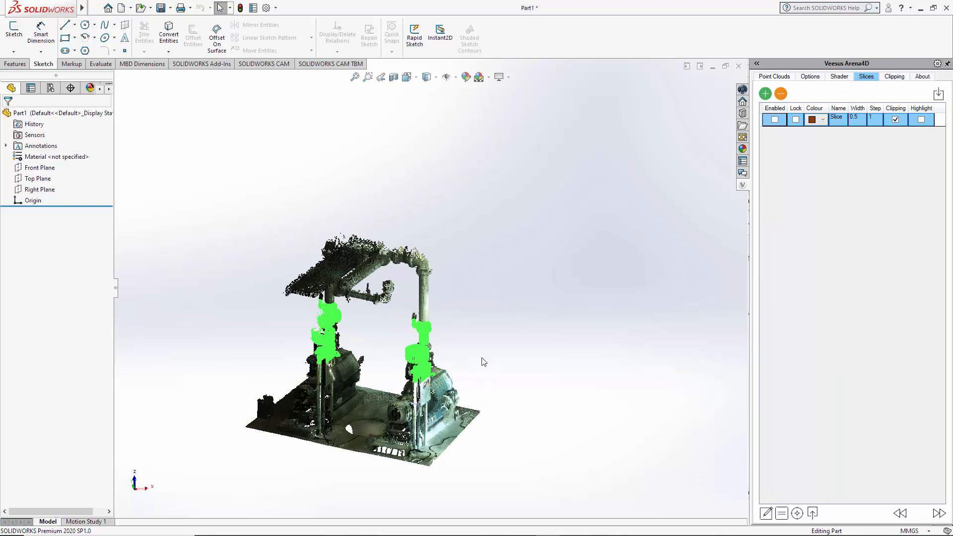
{"action": "mouse_move", "coordinate": [475, 358]}
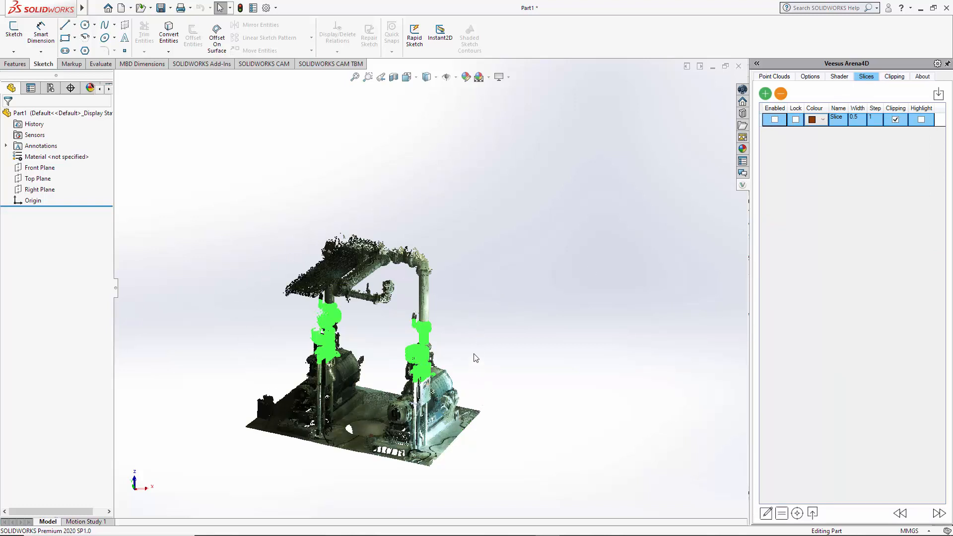
{"action": "mouse_move", "coordinate": [636, 227]}
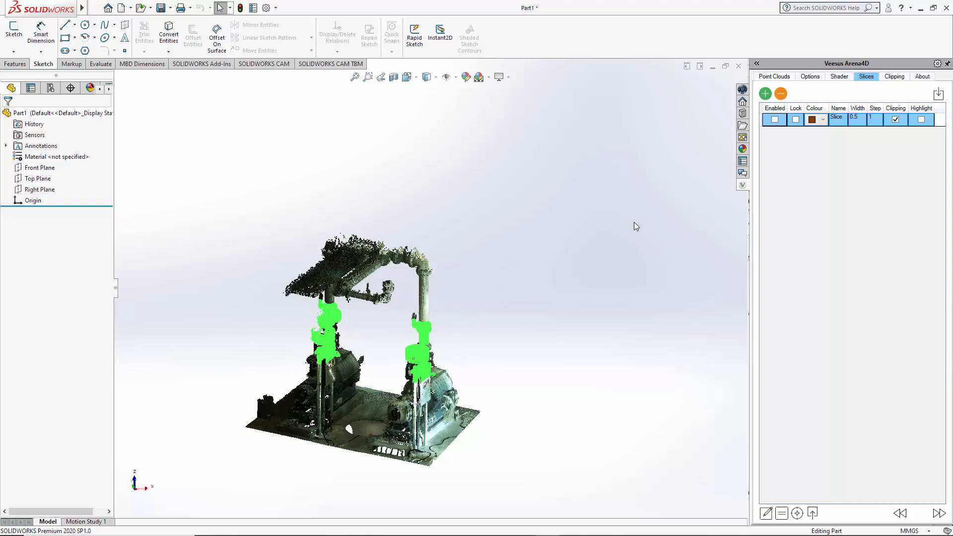
{"action": "mouse_move", "coordinate": [483, 331]}
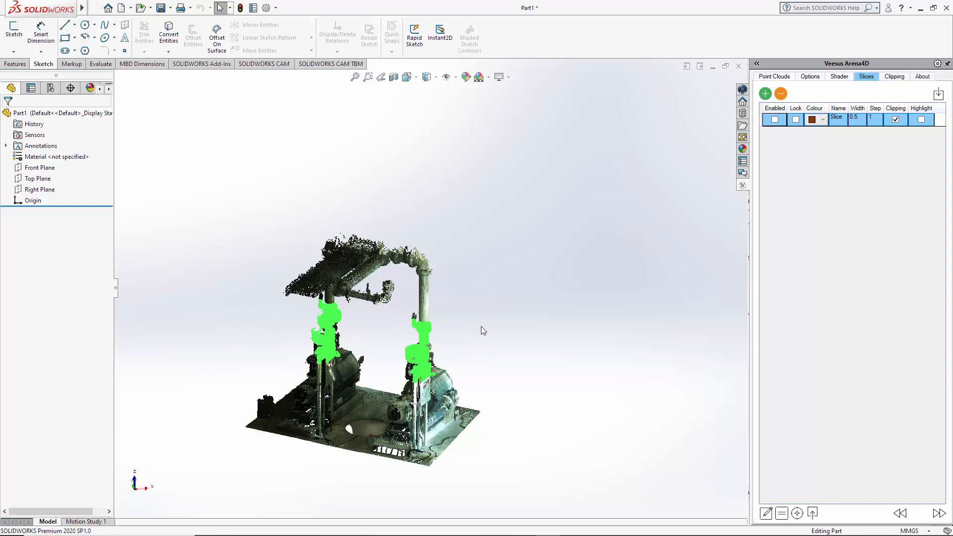
{"action": "mouse_move", "coordinate": [556, 331]}
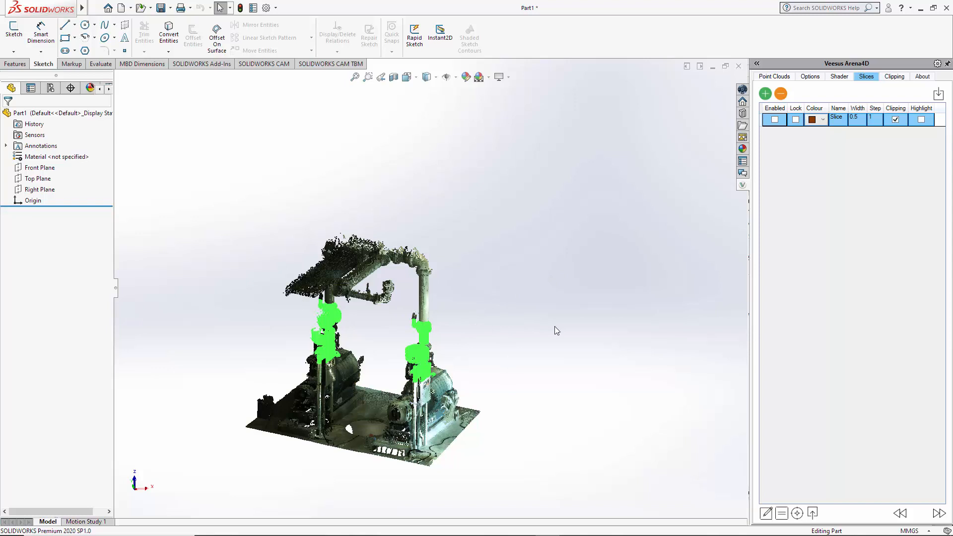
{"action": "mouse_move", "coordinate": [491, 339]}
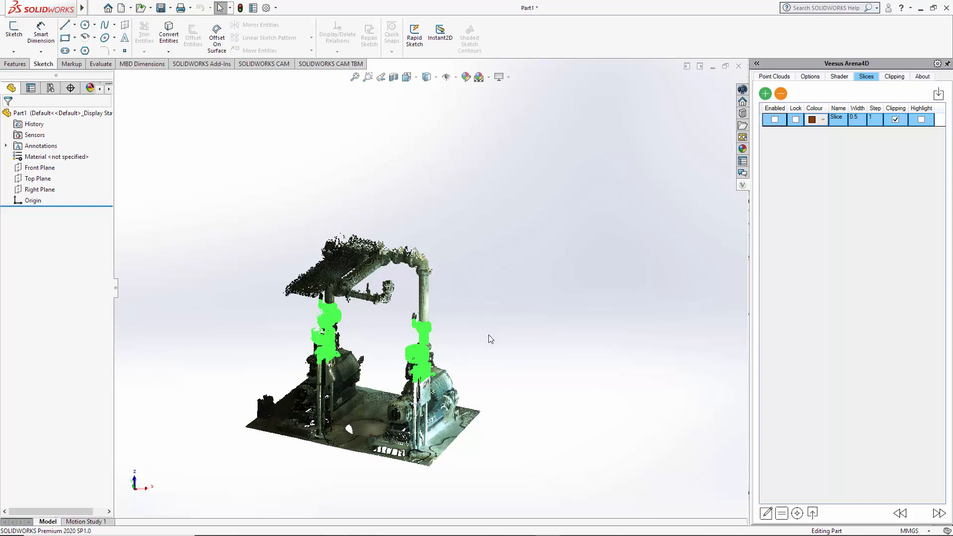
{"action": "mouse_move", "coordinate": [843, 95]}
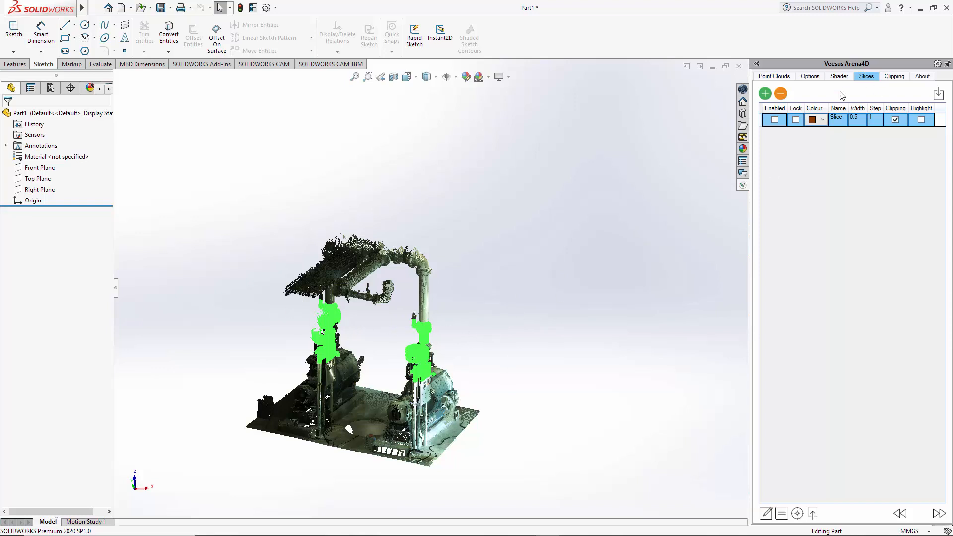
{"action": "mouse_move", "coordinate": [584, 263]}
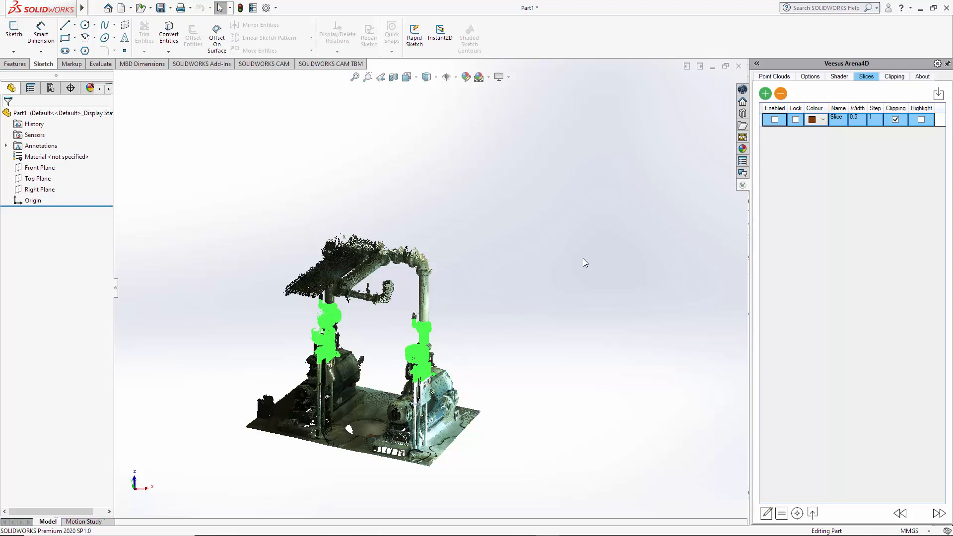
{"action": "left_click", "coordinate": [894, 76]}
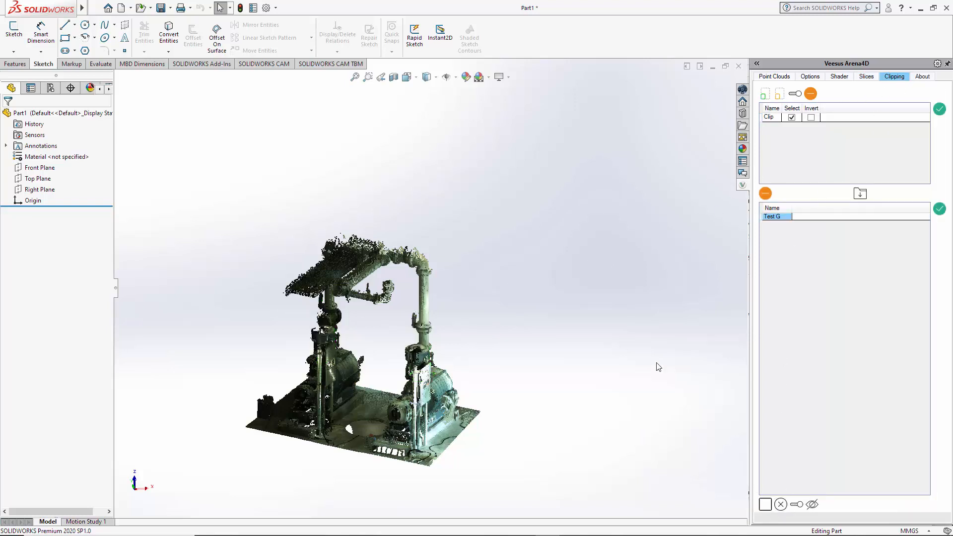
Enable the slice and untick its Clipping so selections aren't limited by the slice
{"action": "left_click", "coordinate": [866, 76]}
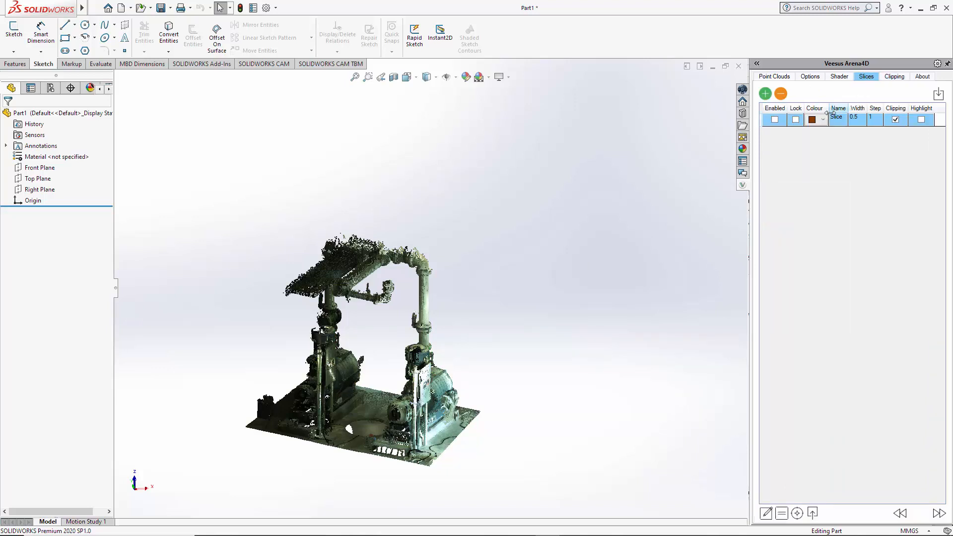
{"action": "left_click", "coordinate": [774, 119]}
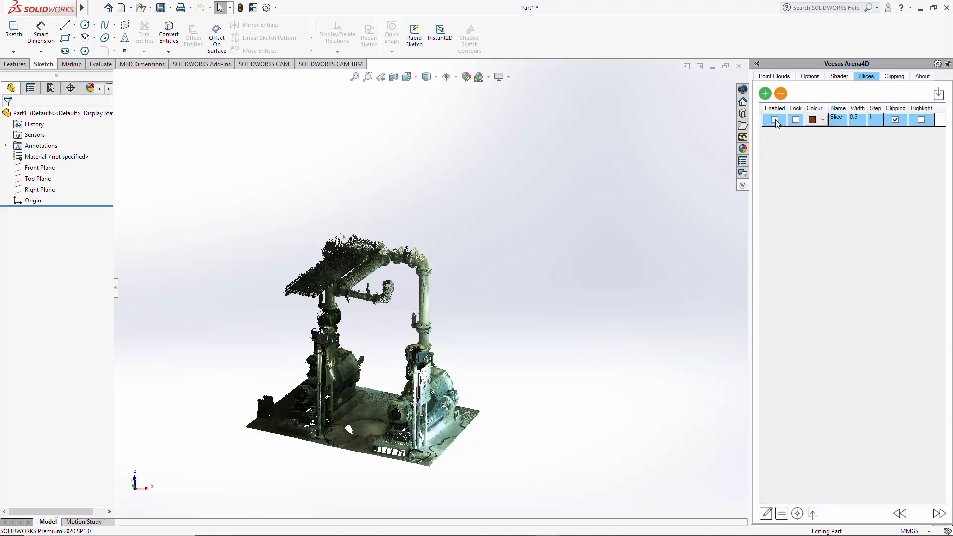
{"action": "left_click", "coordinate": [774, 119]}
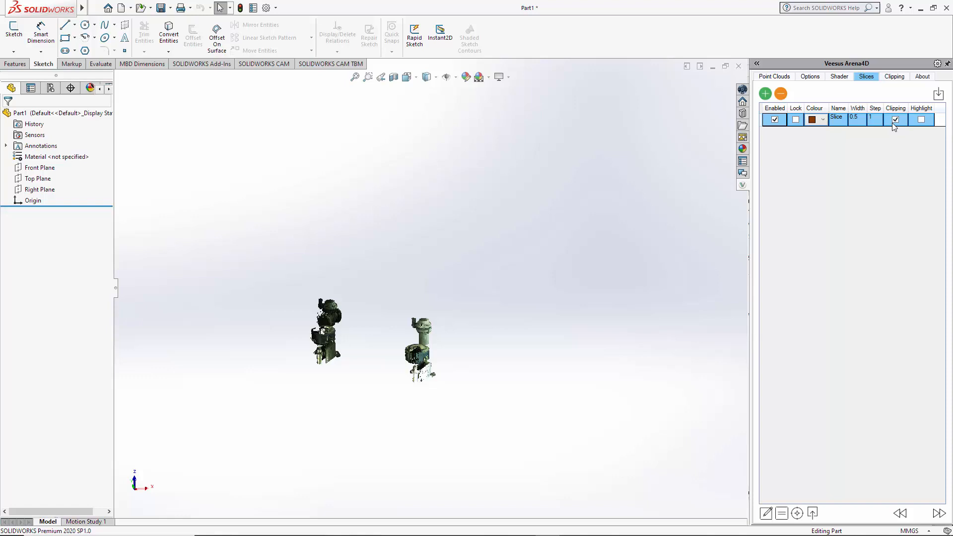
{"action": "left_click", "coordinate": [894, 119]}
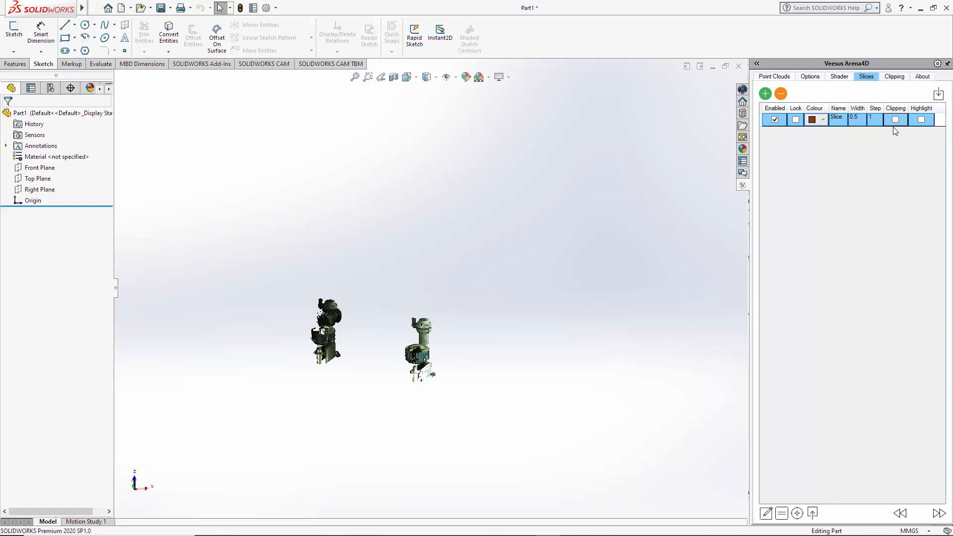
{"action": "mouse_move", "coordinate": [491, 321]}
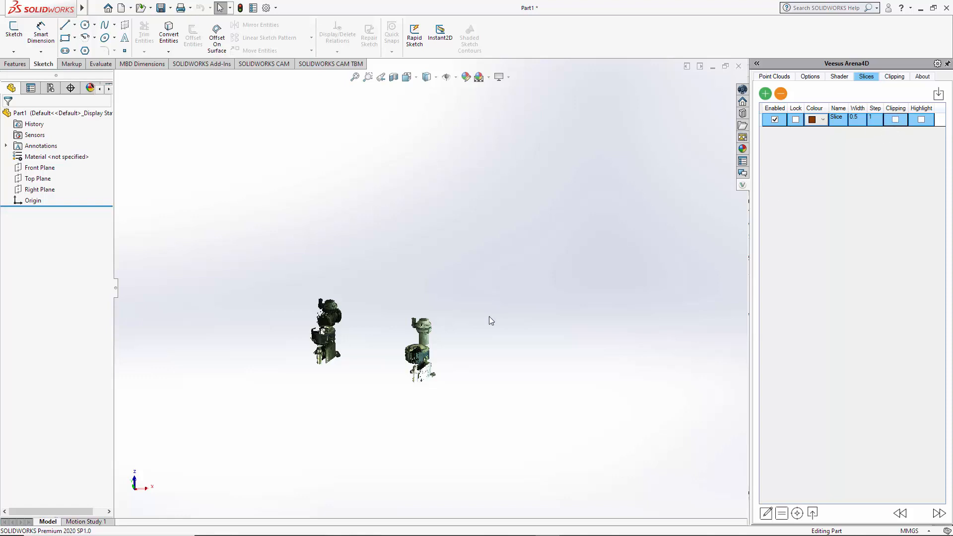
Turn the slice off again to reveal the nearly all-green pump skid cloud
{"action": "left_click", "coordinate": [894, 76]}
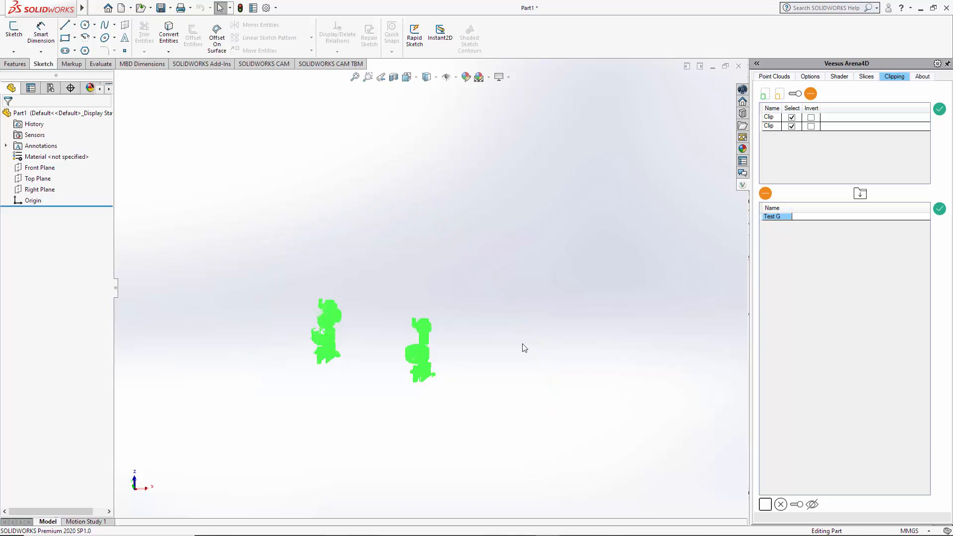
{"action": "left_click", "coordinate": [866, 76]}
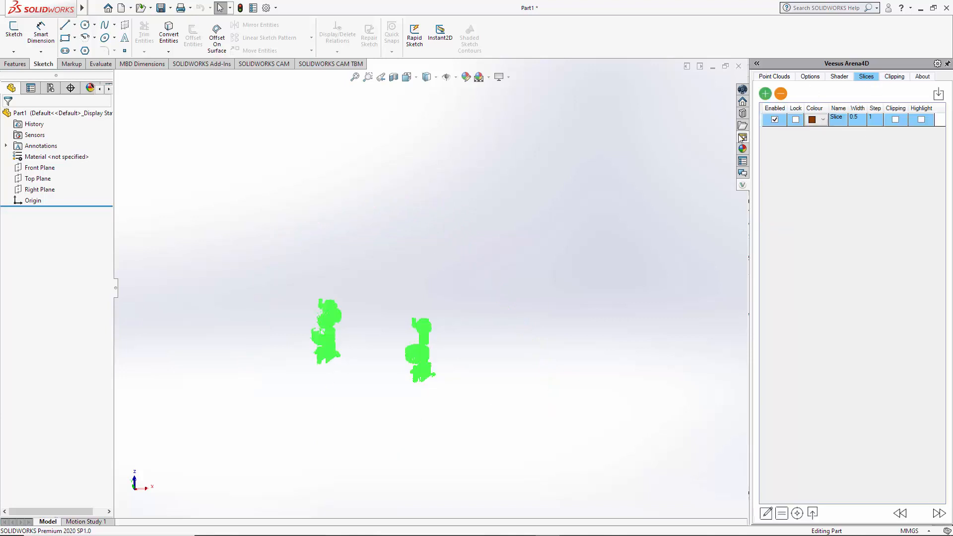
{"action": "left_click", "coordinate": [775, 119]}
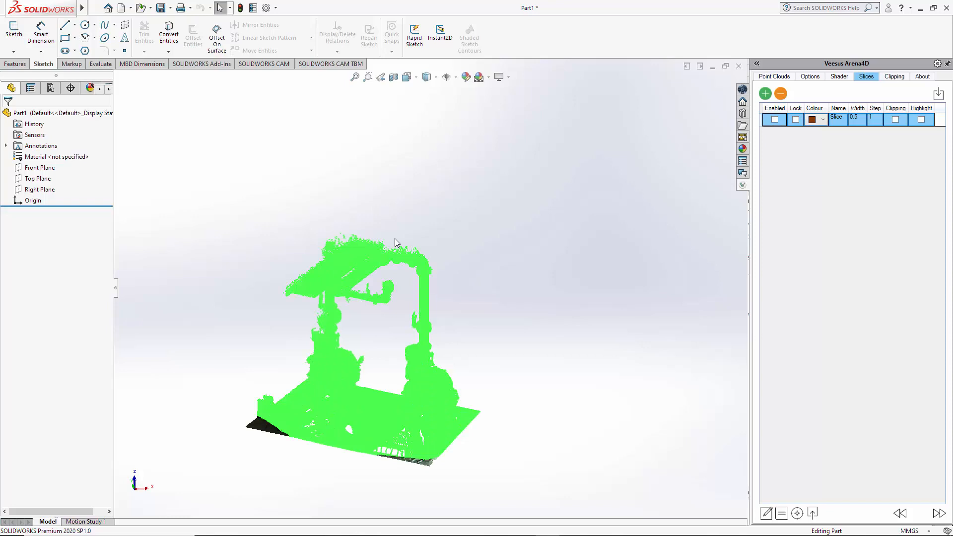
{"action": "mouse_move", "coordinate": [347, 309]}
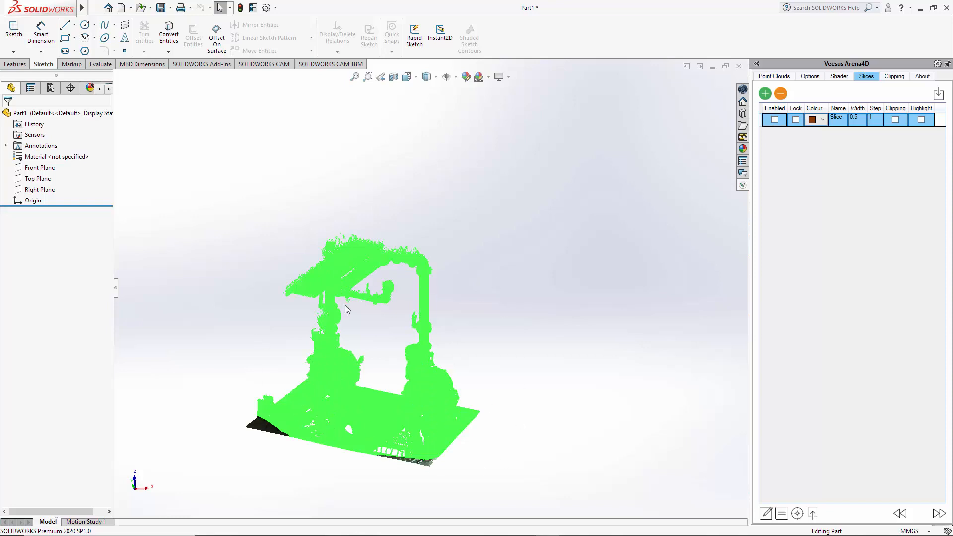